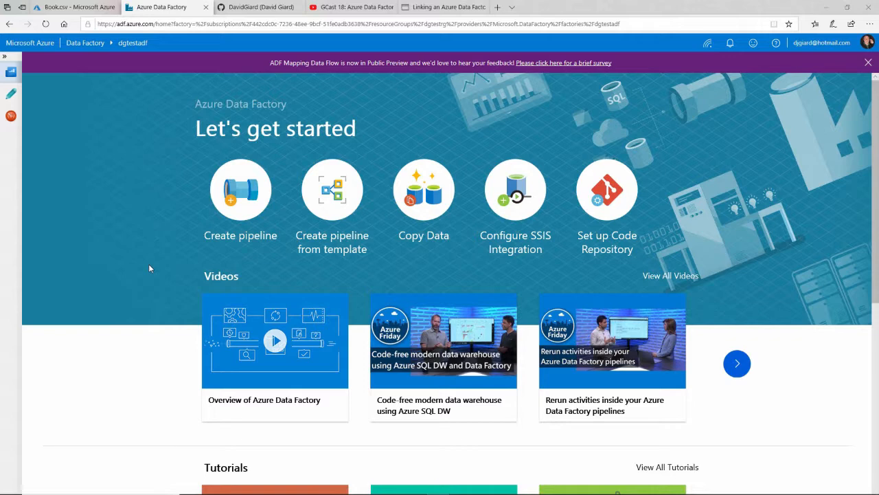
pyautogui.moveTo(243, 161)
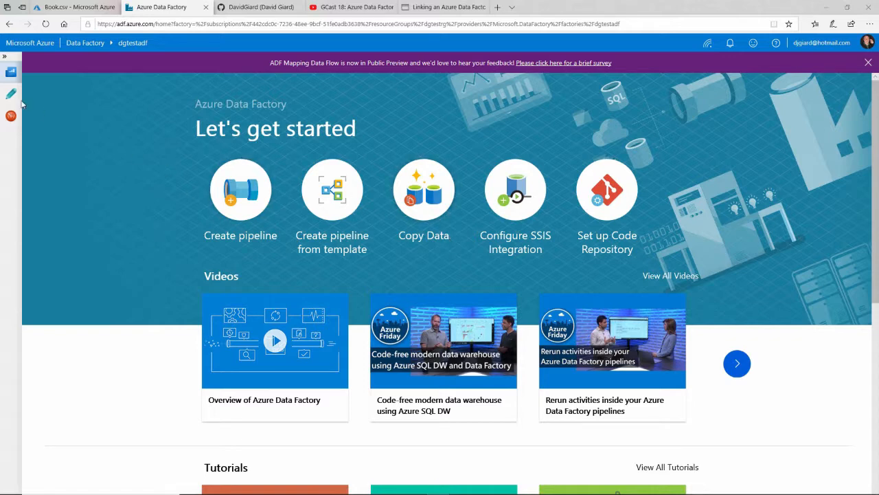
# Browse the authoring view and CopyBooksToDestination2 pipeline, then return to the factory home page.
pyautogui.click(11, 93)
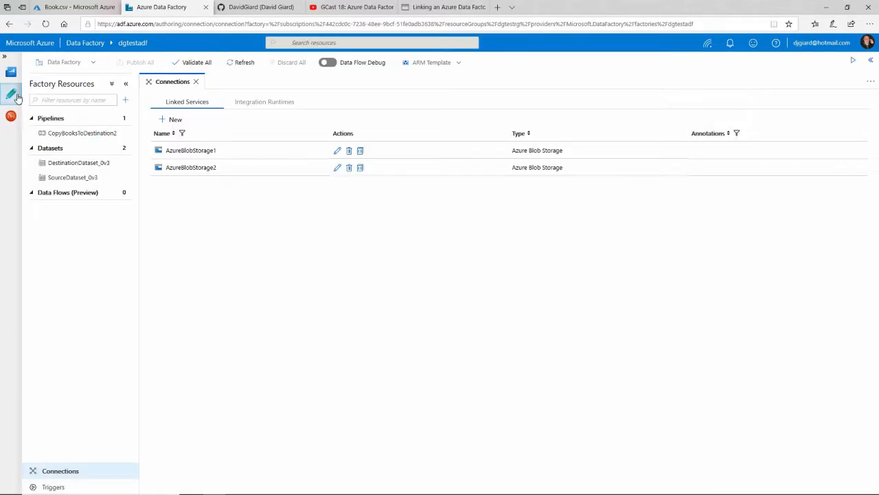
pyautogui.moveTo(109, 150)
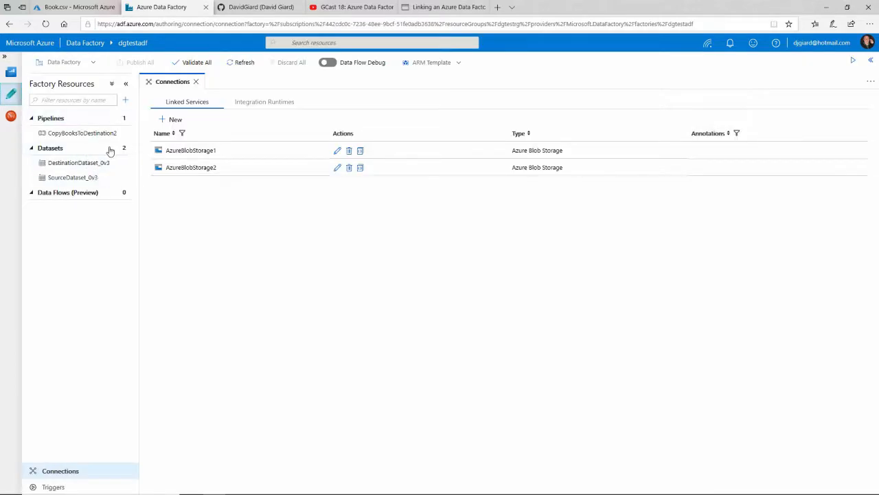
pyautogui.click(77, 133)
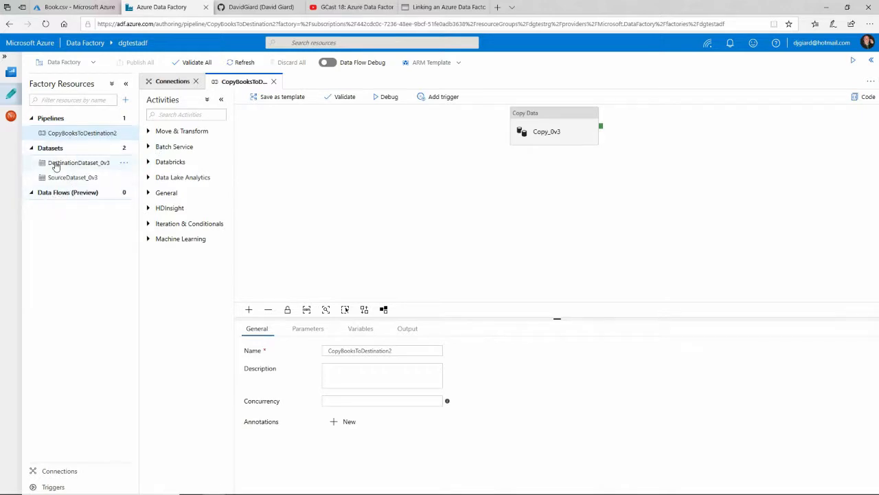
pyautogui.moveTo(183, 149)
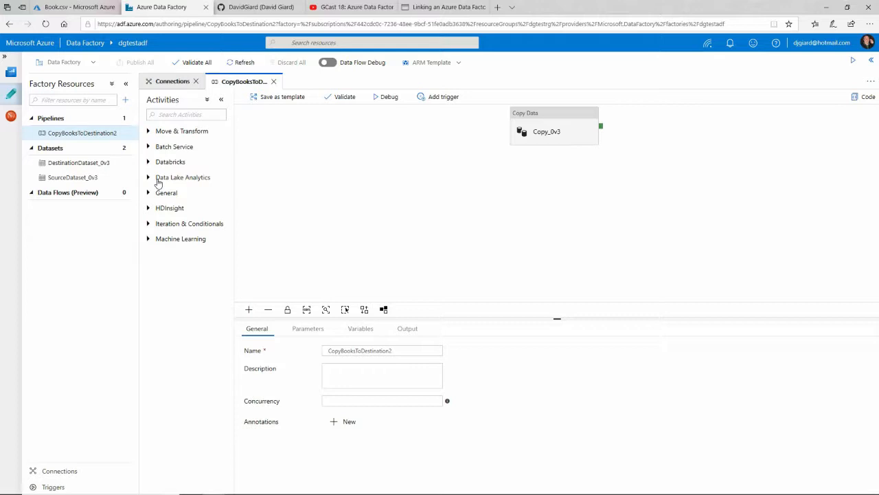
pyautogui.moveTo(11, 75)
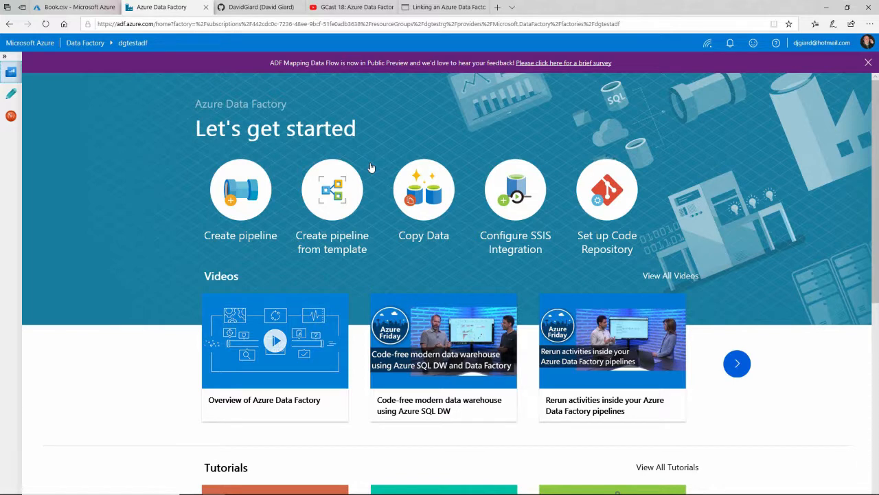
pyautogui.moveTo(634, 182)
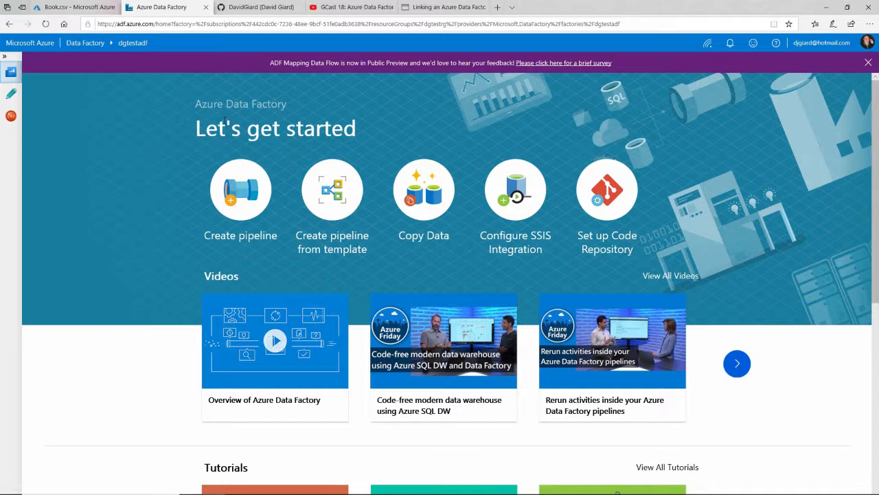
pyautogui.moveTo(617, 198)
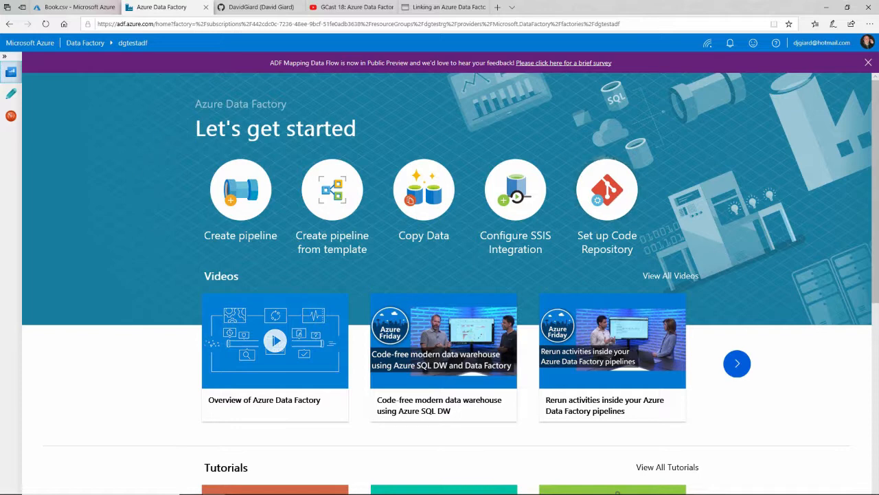
pyautogui.moveTo(264, 91)
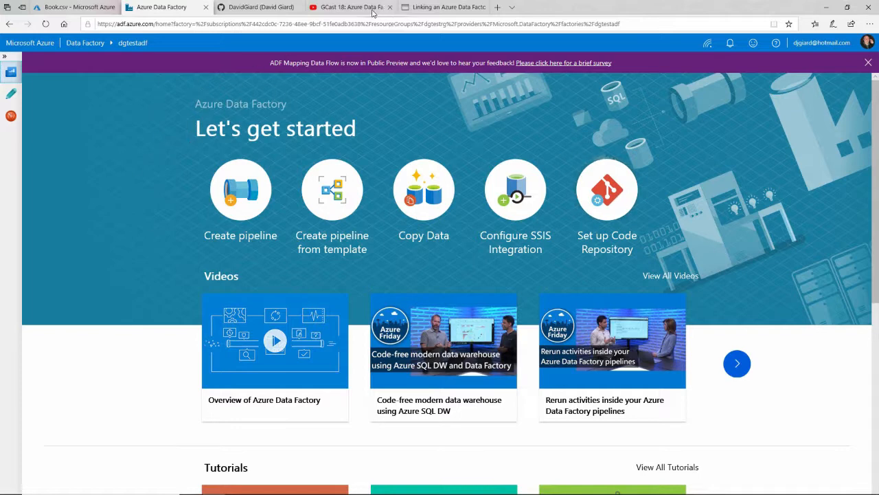
pyautogui.click(349, 8)
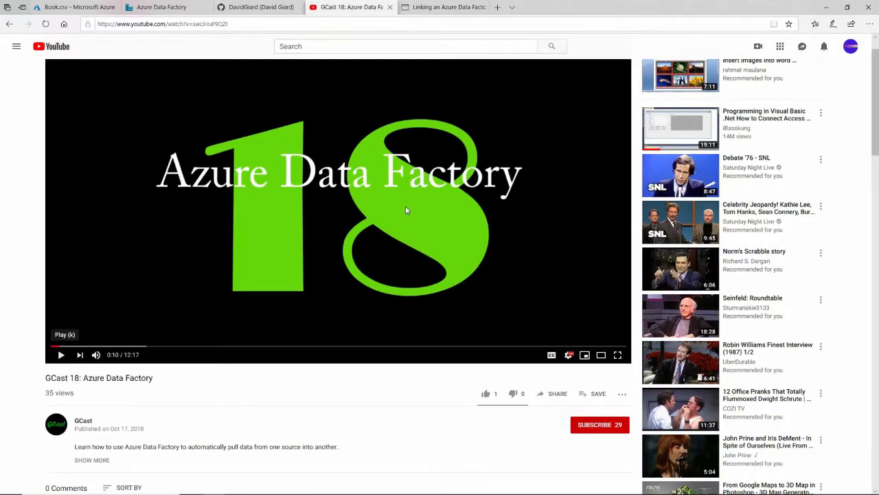
pyautogui.click(165, 7)
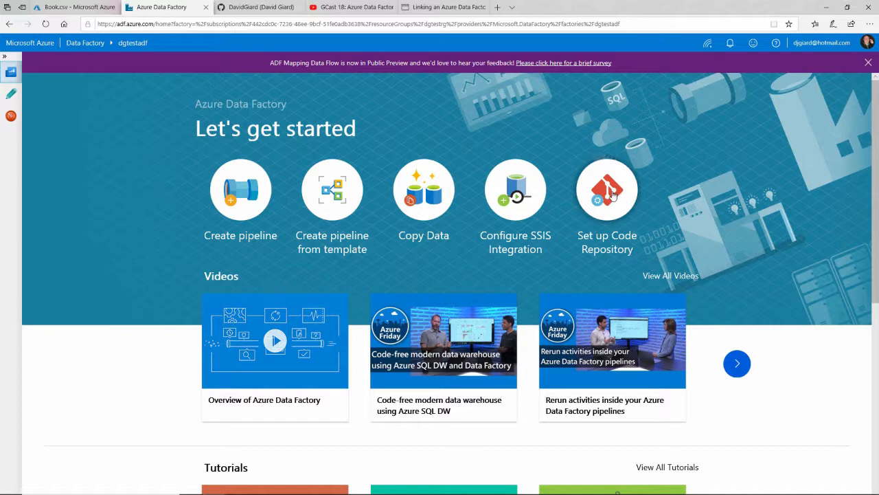
# Start code repository setup with GitHub as type and account davidgiard.
pyautogui.click(607, 189)
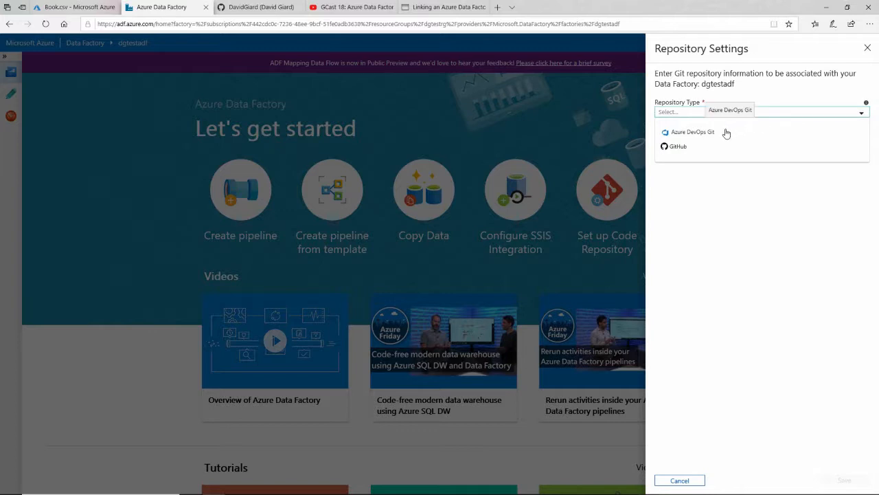
pyautogui.moveTo(703, 135)
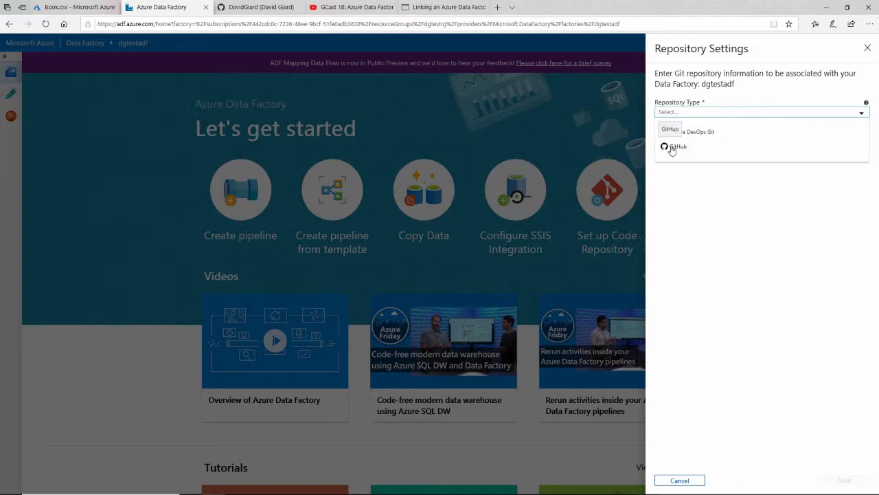
pyautogui.click(676, 146)
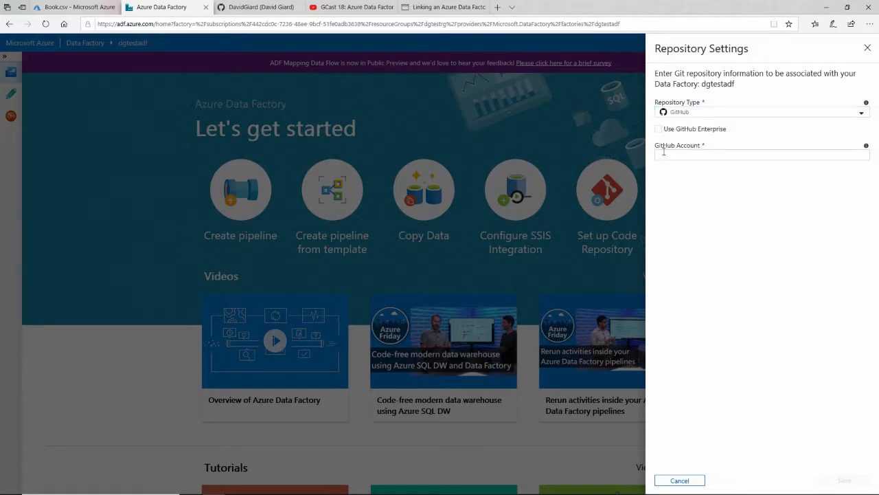
pyautogui.write('dav')
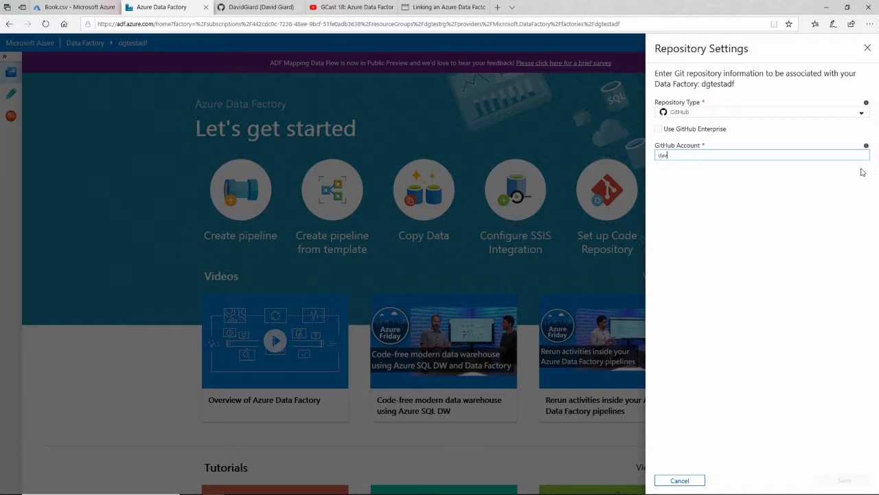
pyautogui.write('davidgiard')
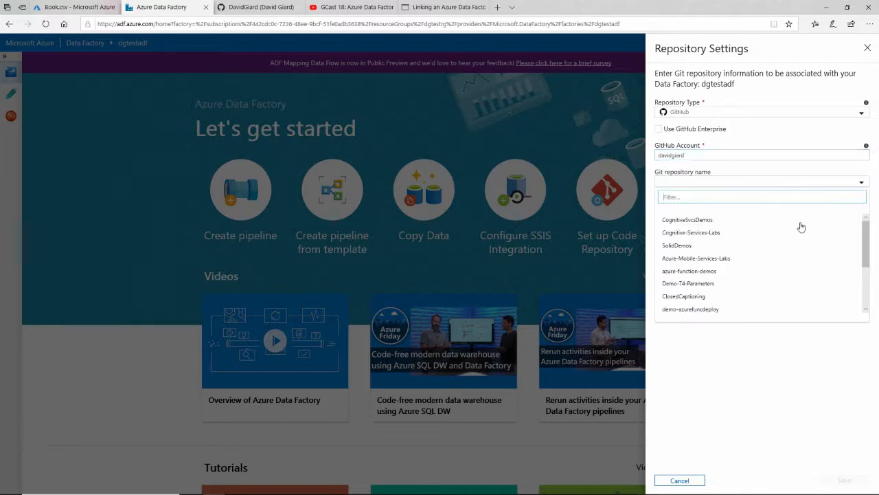
pyautogui.moveTo(806, 215)
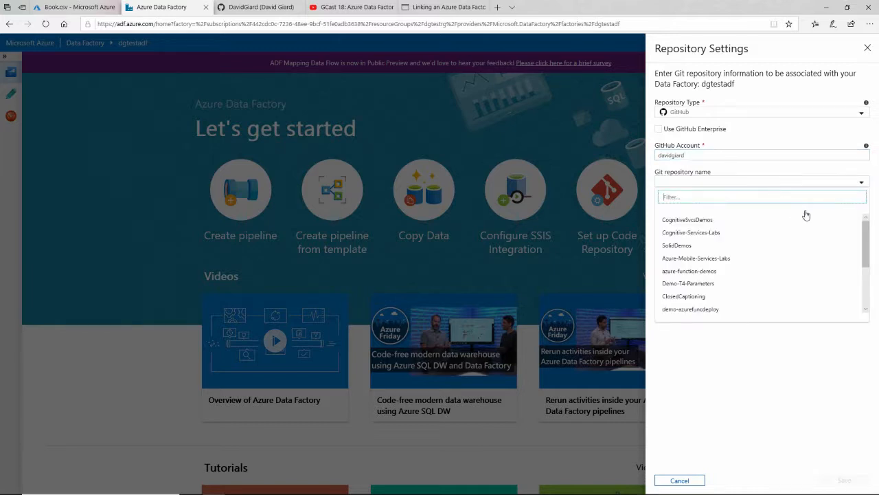
pyautogui.click(526, 115)
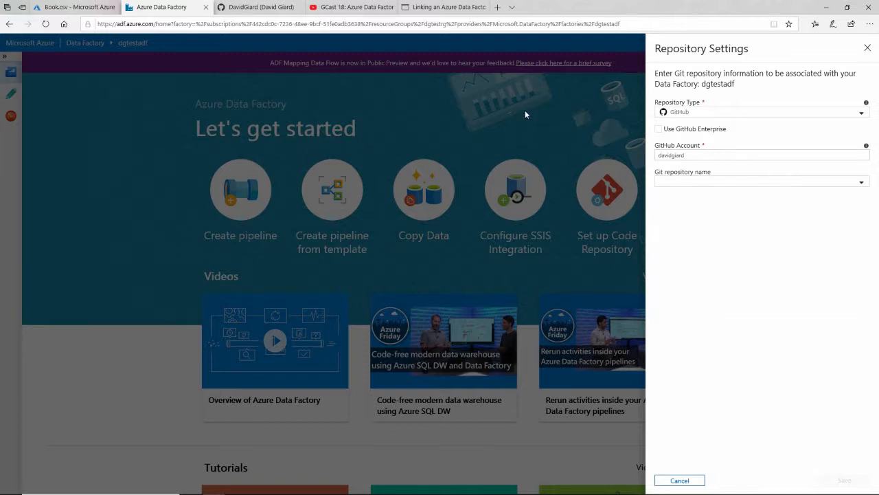
# Go to the GitHub account's repositories list and start a new repository.
pyautogui.click(259, 7)
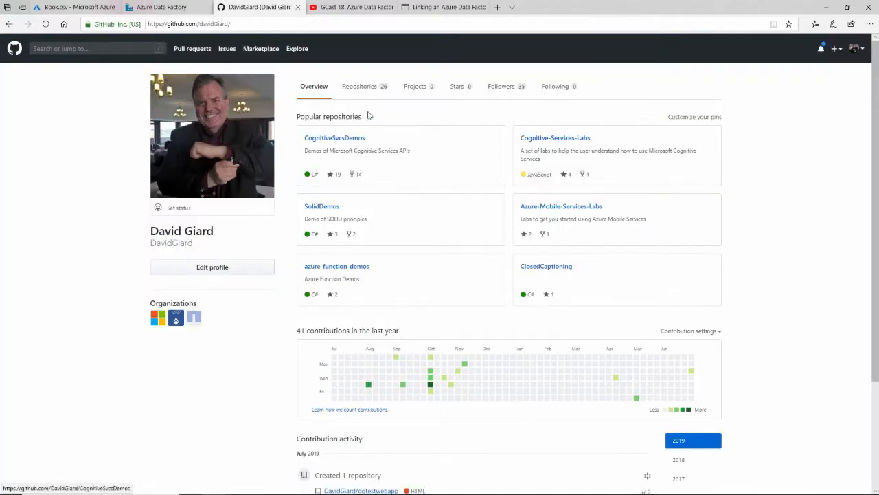
pyautogui.click(360, 86)
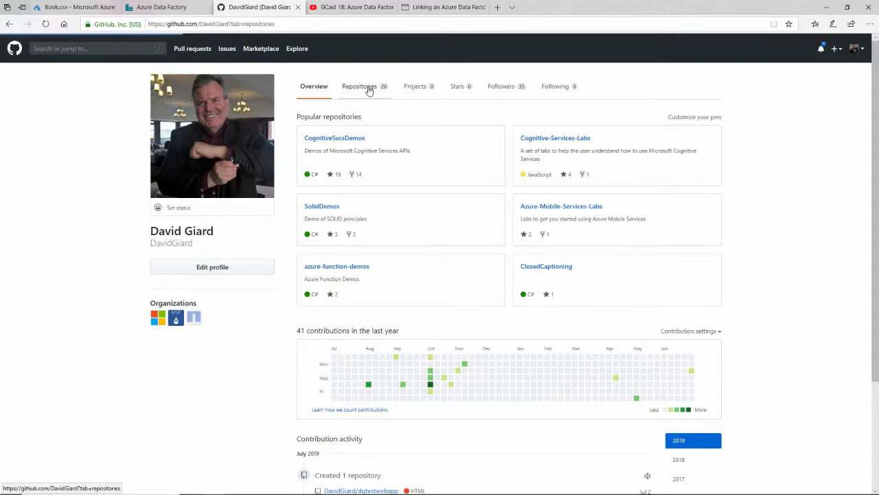
pyautogui.click(359, 86)
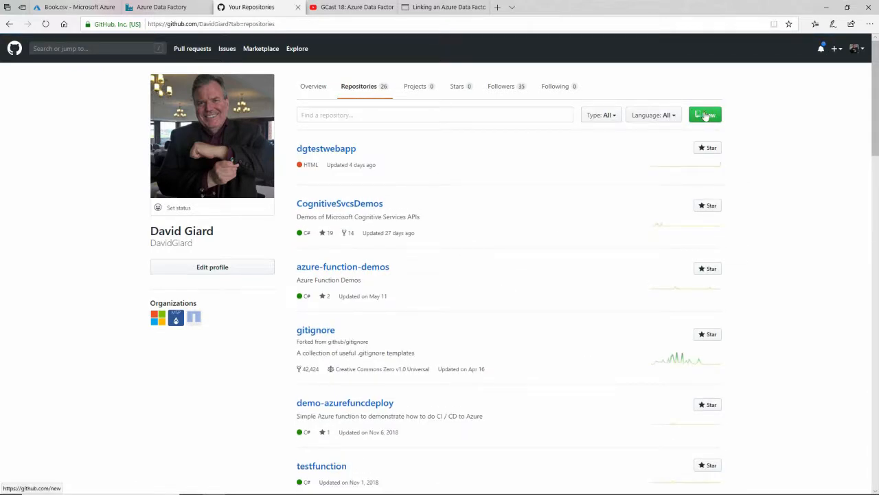
pyautogui.click(706, 114)
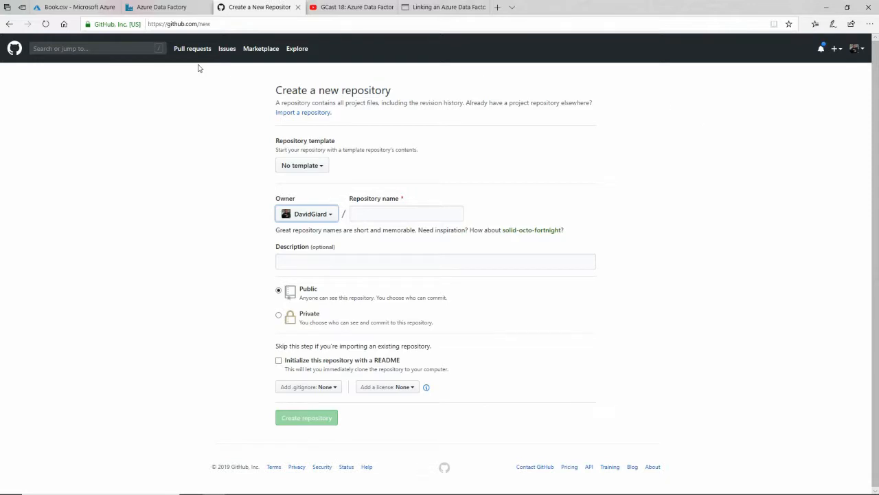
# Name the new repository dgtestadf, initialize it with a README, and create it.
pyautogui.click(406, 213)
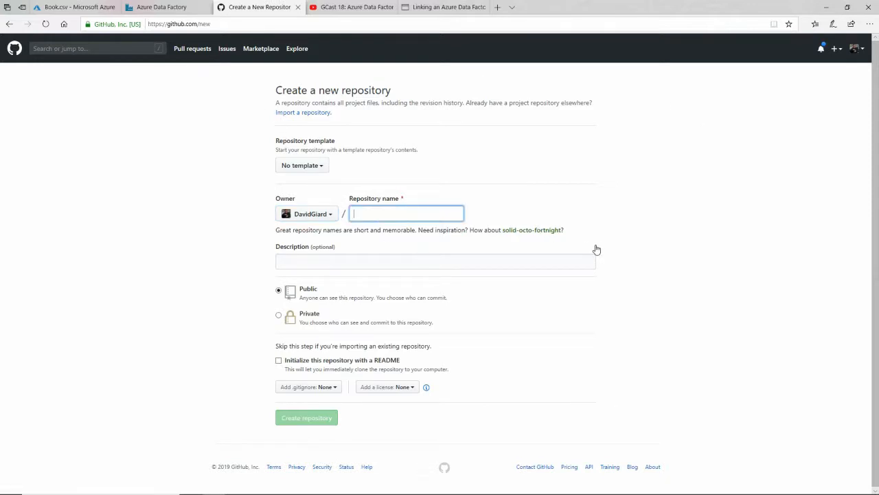
pyautogui.write('dgtestadf')
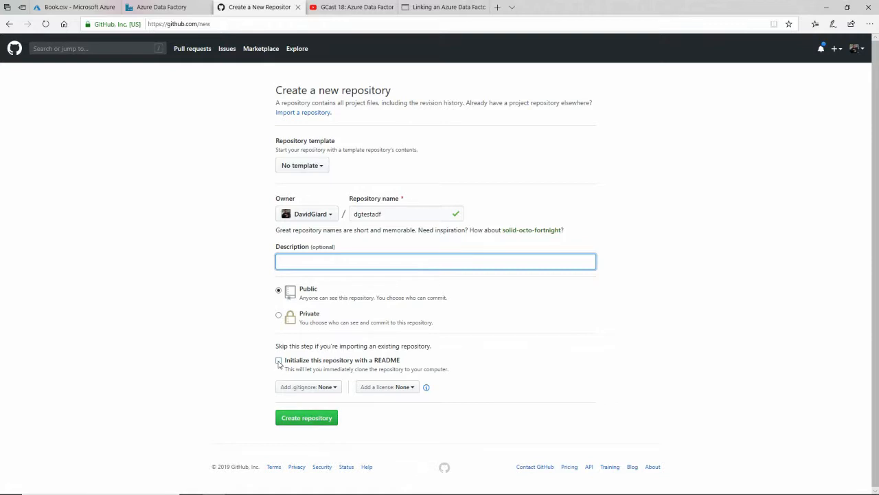
pyautogui.click(278, 360)
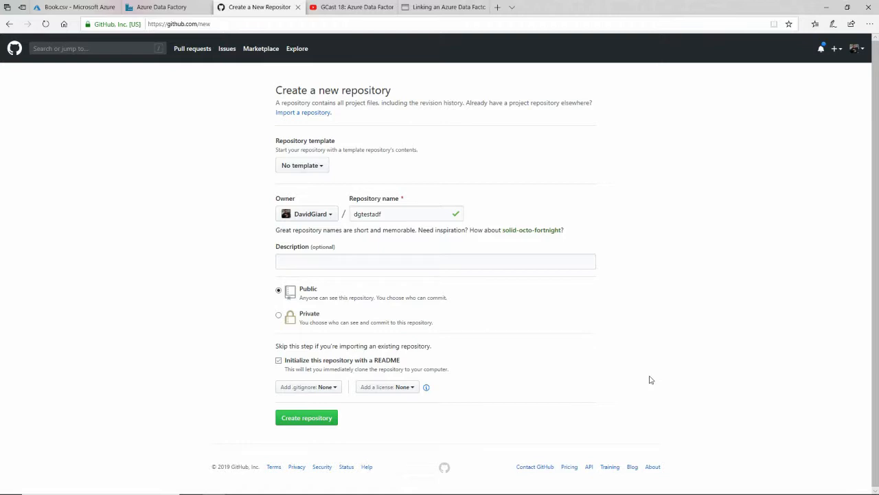
pyautogui.moveTo(350, 377)
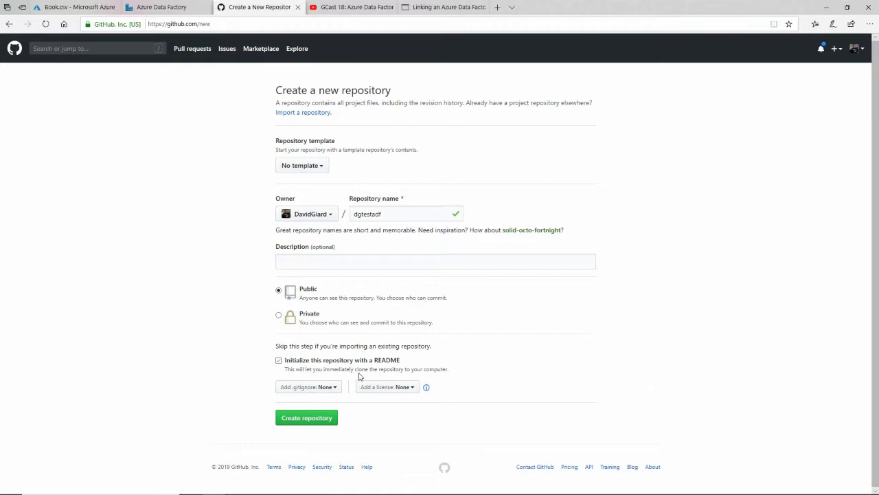
pyautogui.click(307, 417)
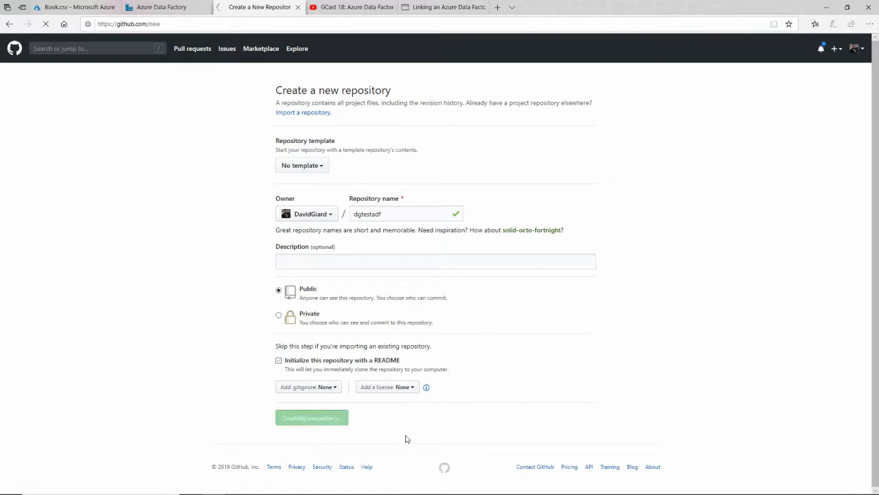
# View the new dgtestadf repository page with its initial README.md commit.
pyautogui.click(311, 417)
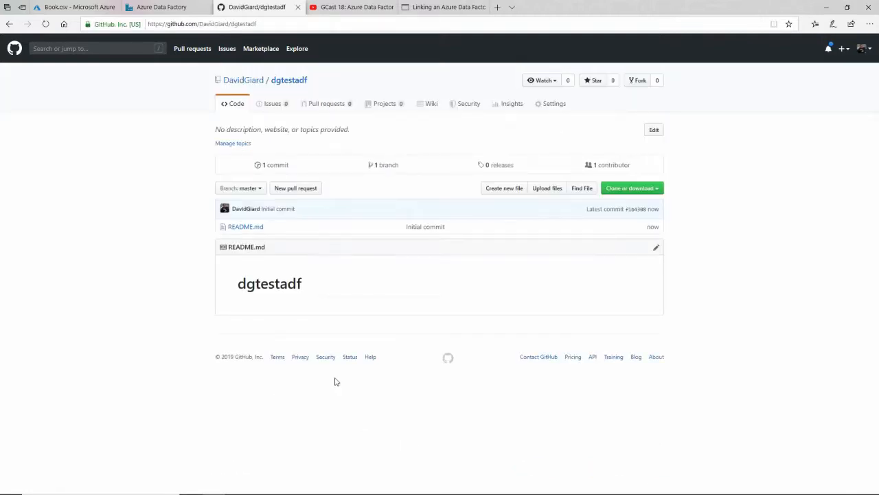
pyautogui.moveTo(149, 271)
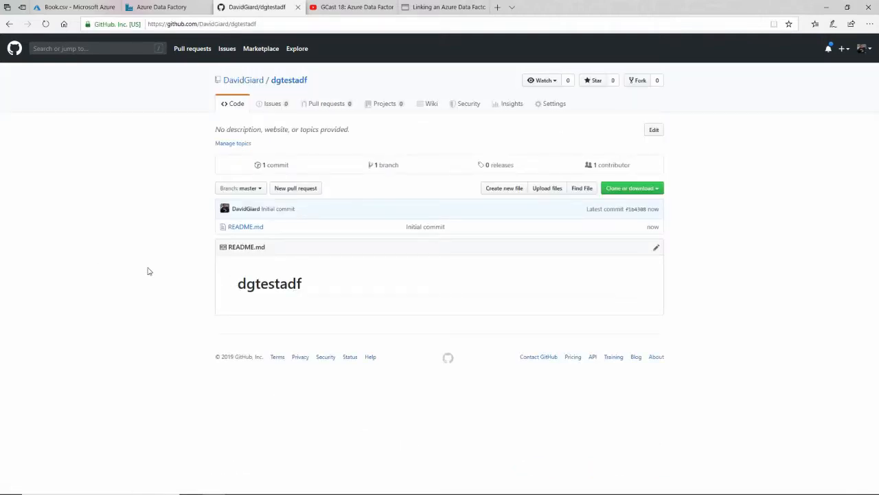
pyautogui.moveTo(203, 279)
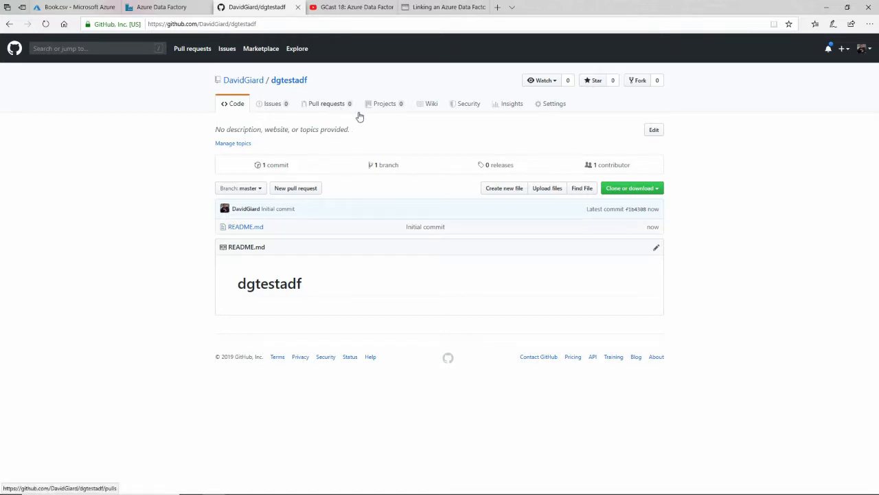
# Filter the repository list and pick dgtestadf, keeping master branch, root / and import enabled.
pyautogui.click(163, 8)
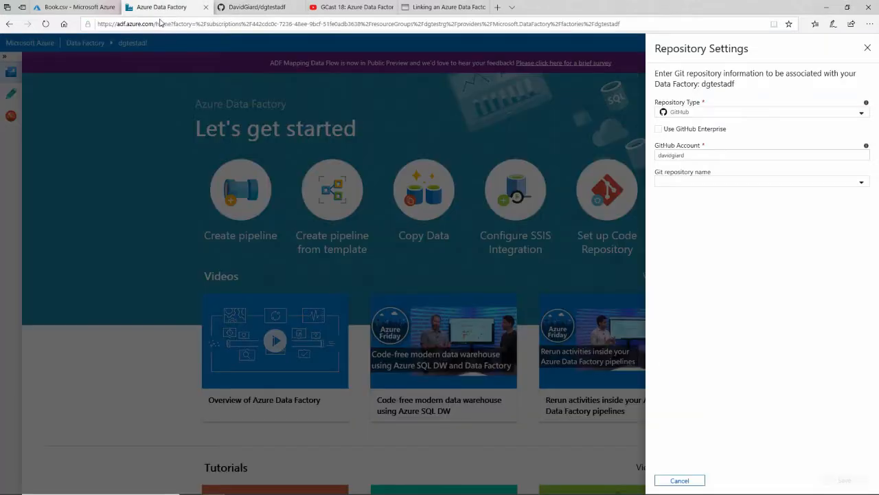
pyautogui.click(859, 181)
pyautogui.write('dgt')
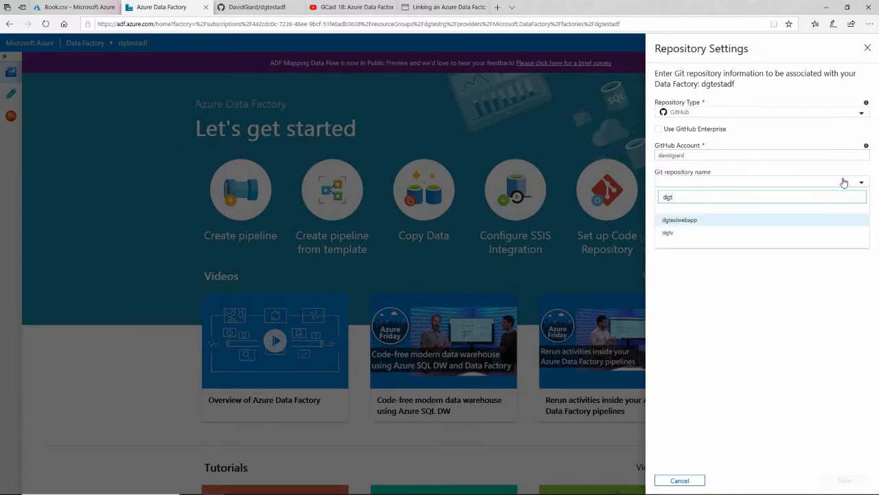
pyautogui.moveTo(837, 178)
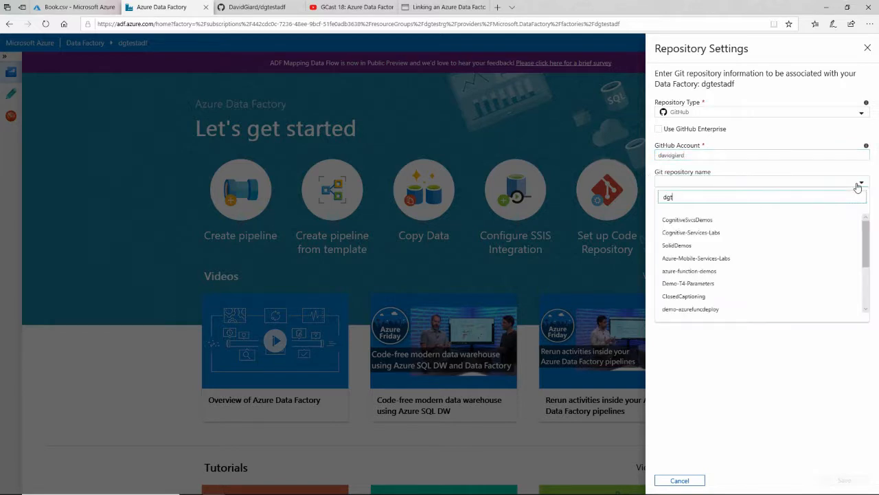
pyautogui.write('g')
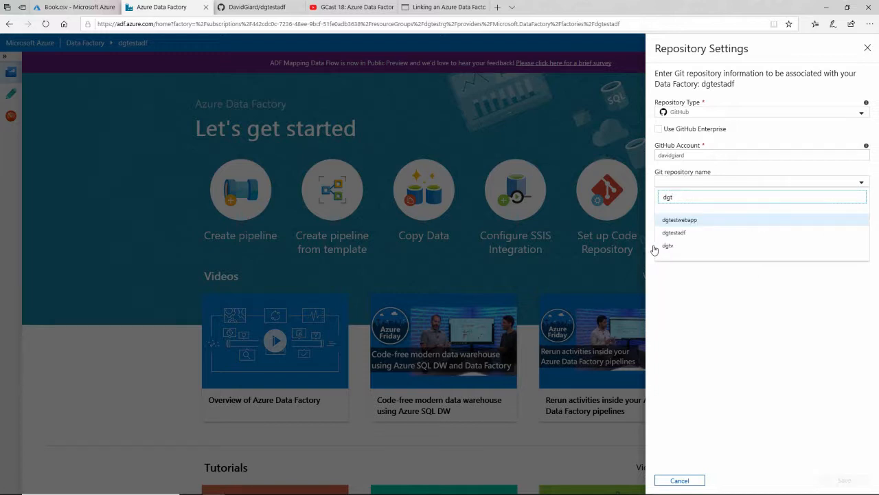
pyautogui.click(674, 232)
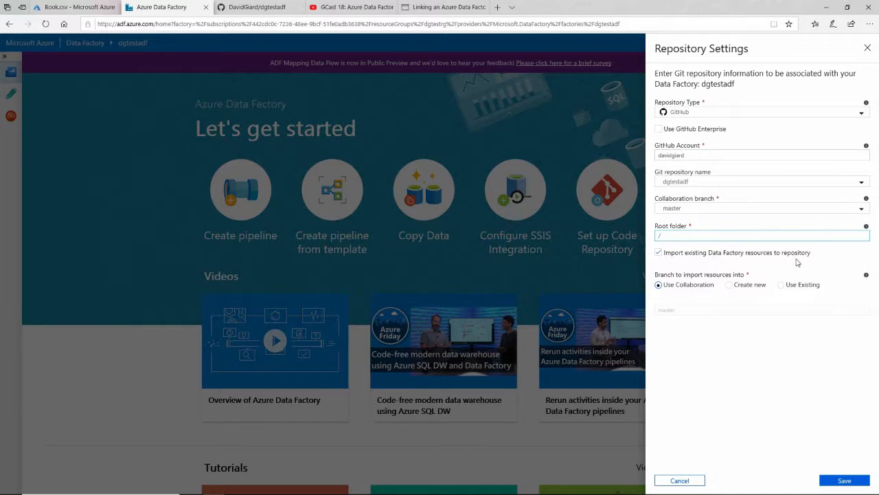
pyautogui.moveTo(803, 259)
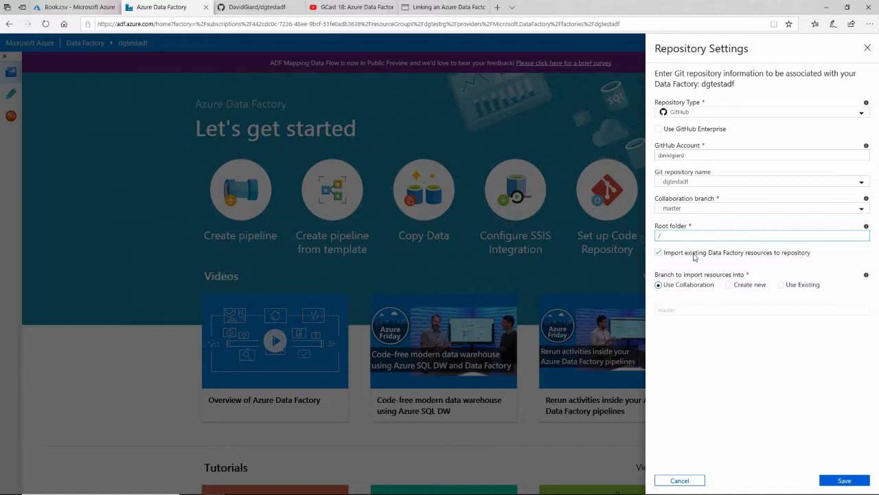
pyautogui.moveTo(708, 259)
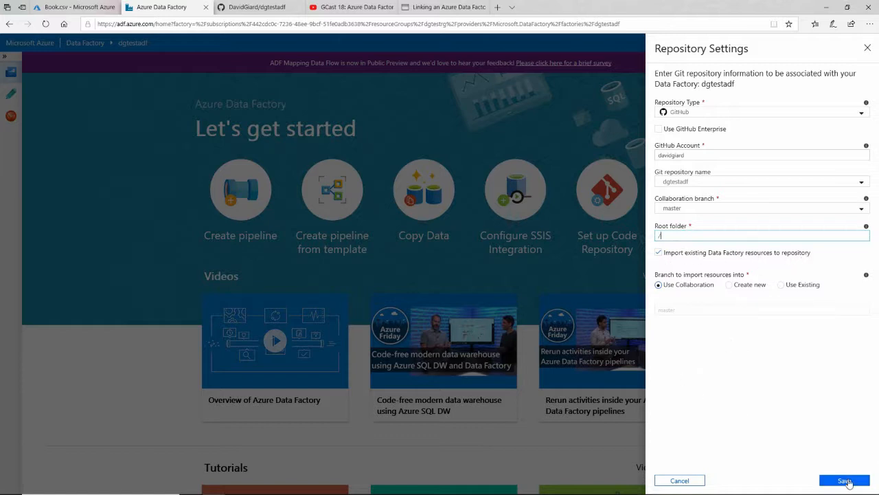
# Save the dgtestadf repository settings so authoring runs on the GitHub master branch.
pyautogui.click(843, 479)
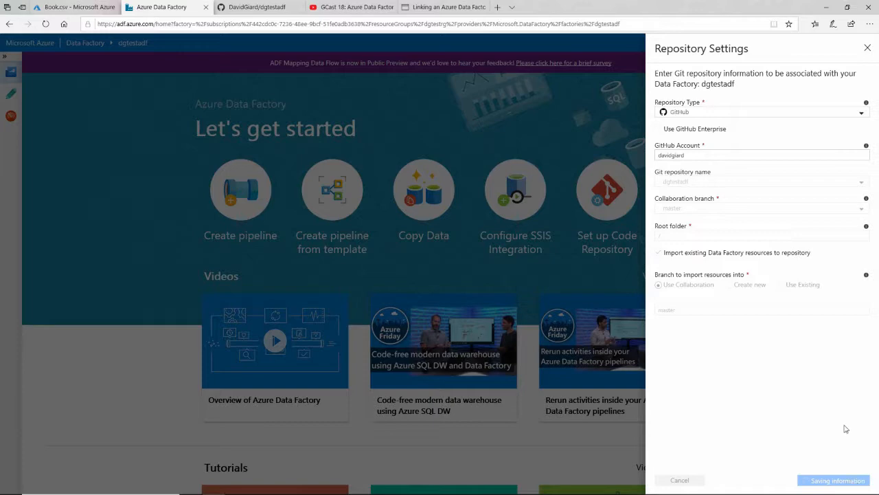
pyautogui.click(836, 480)
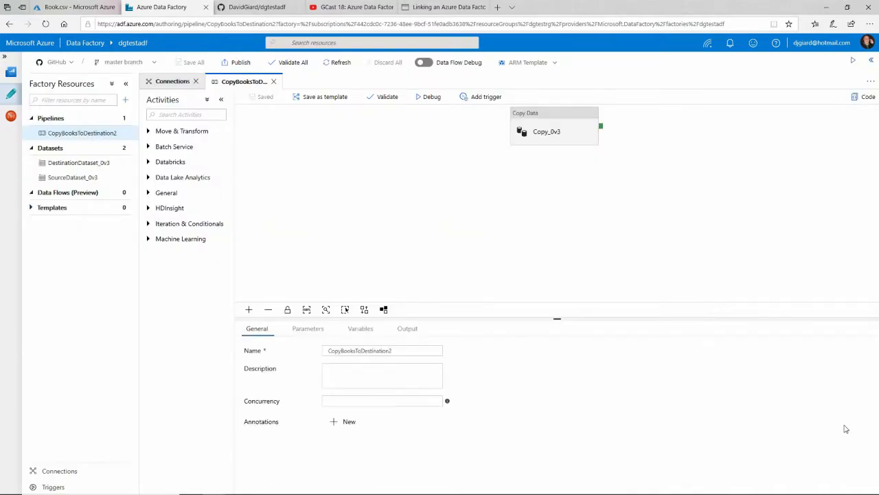
pyautogui.moveTo(257, 262)
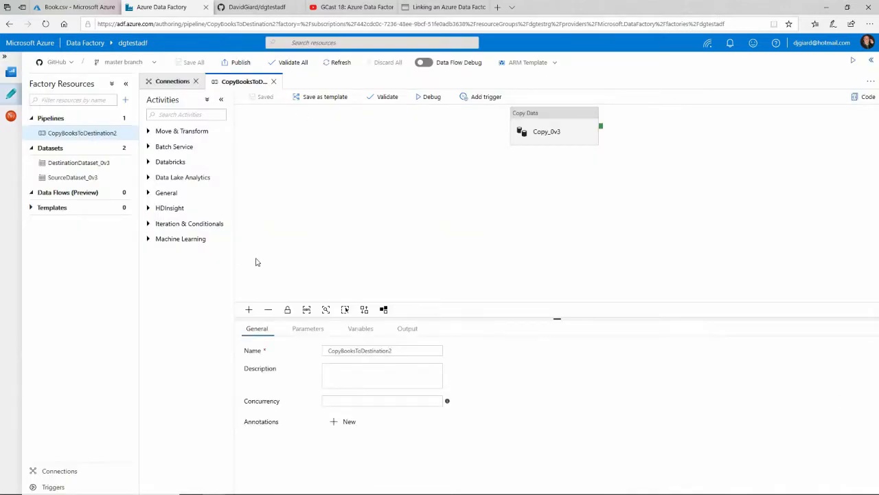
pyautogui.moveTo(105, 42)
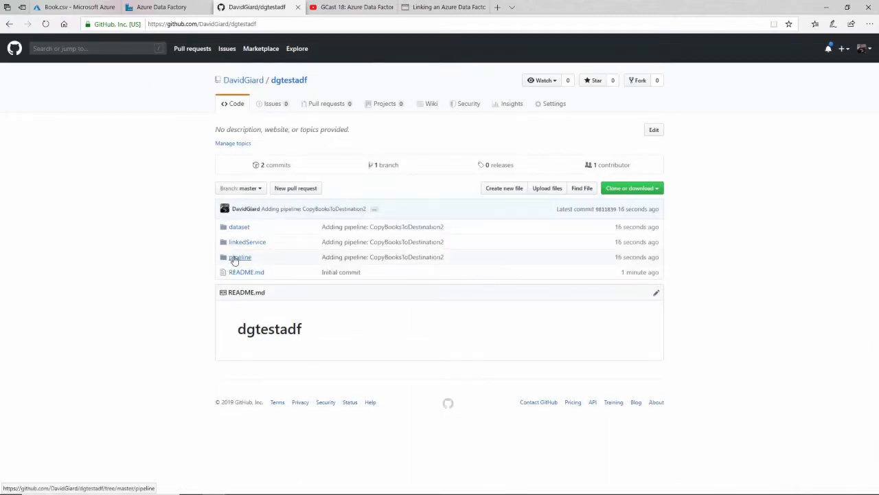
# Inspect the pipeline and dataset folders' JSON files, then return to the repository root.
pyautogui.click(240, 257)
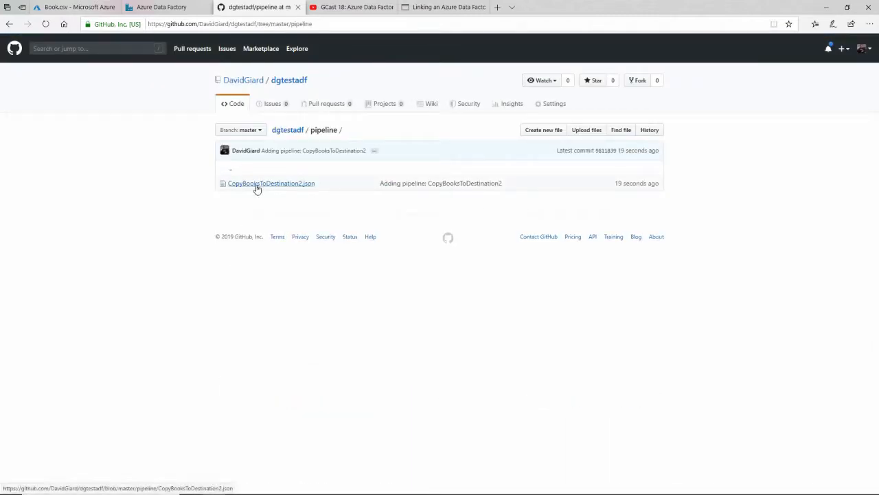
pyautogui.click(270, 183)
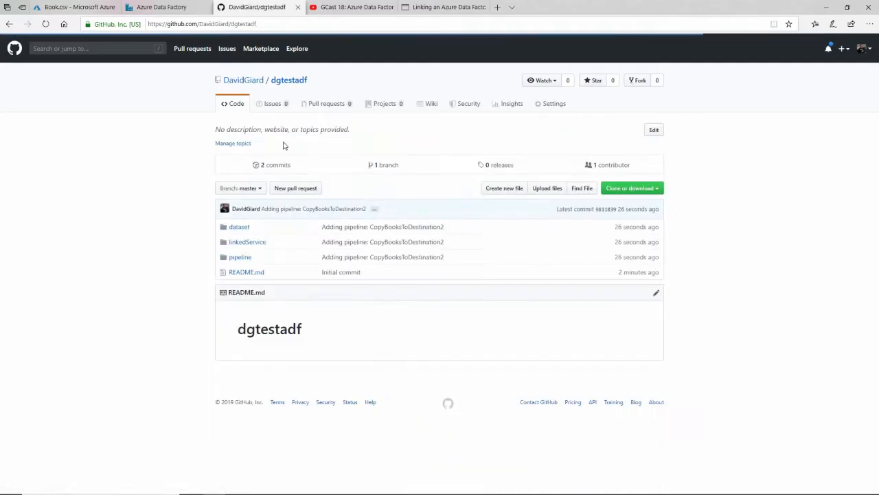
pyautogui.click(239, 226)
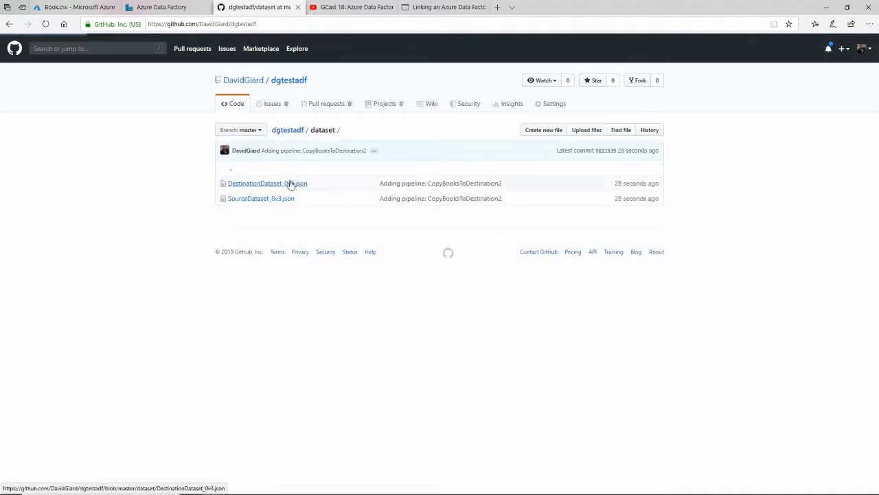
pyautogui.click(289, 79)
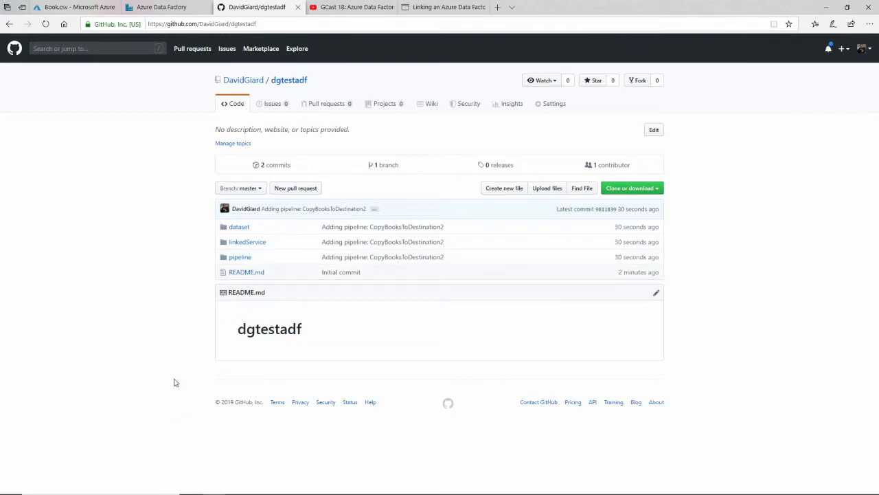
pyautogui.moveTo(292, 301)
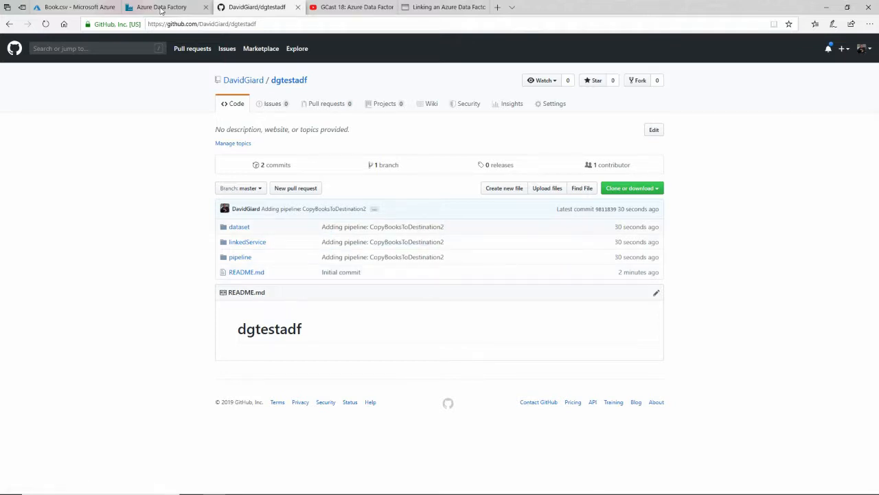
# Rename the pipeline to CopyBooksToDest, save all resources, and dismiss the notice.
pyautogui.click(160, 10)
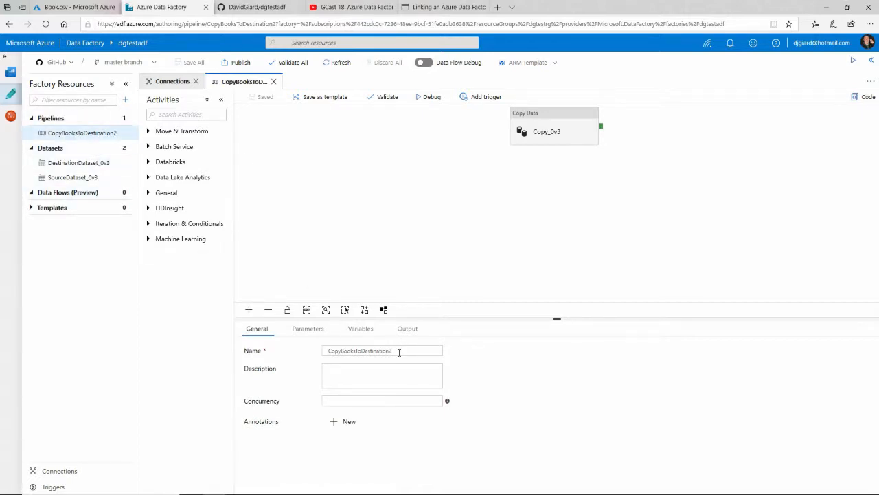
pyautogui.press('Backspace')
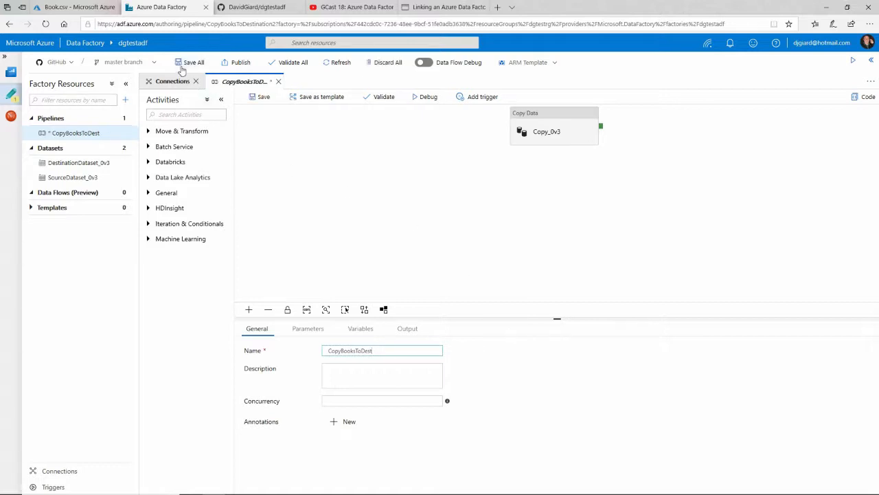
pyautogui.click(194, 62)
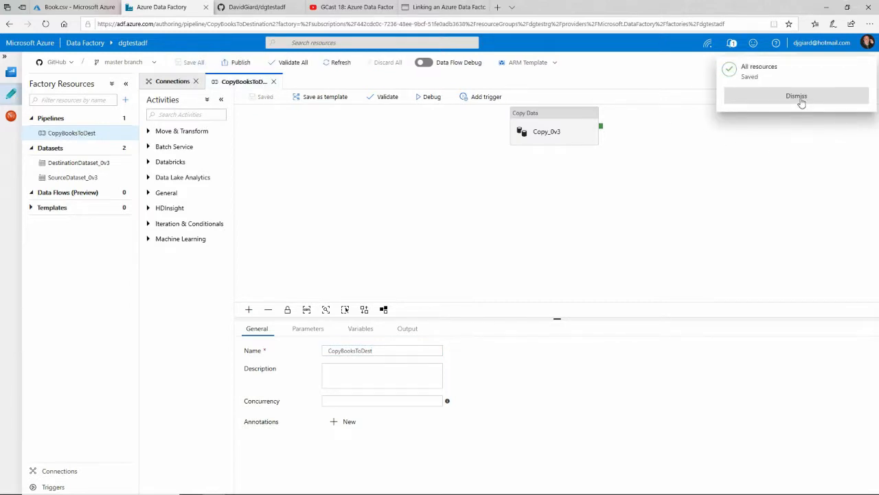
pyautogui.click(239, 62)
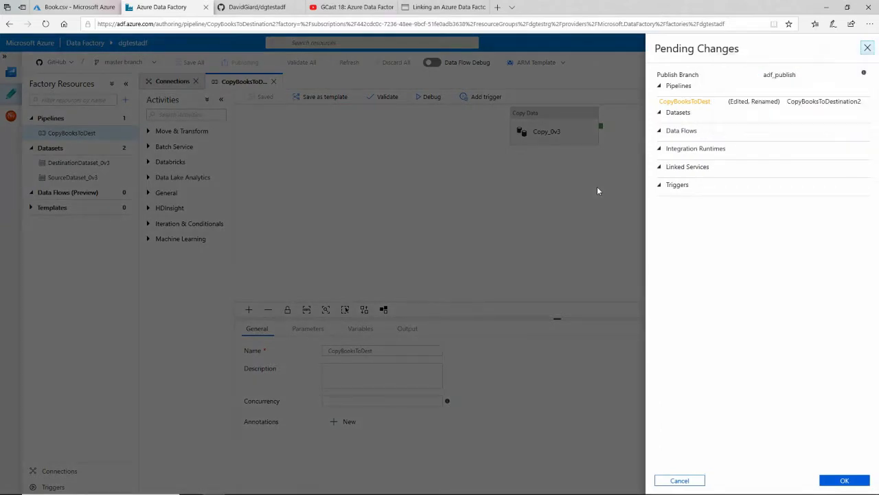
# Confirm publishing the pending CopyBooksToDest rename and let deployment finish.
pyautogui.click(846, 480)
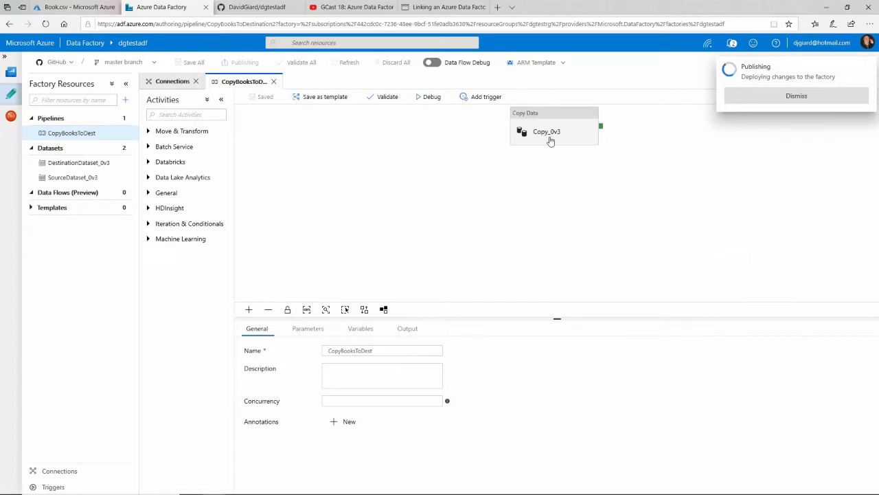
pyautogui.click(796, 96)
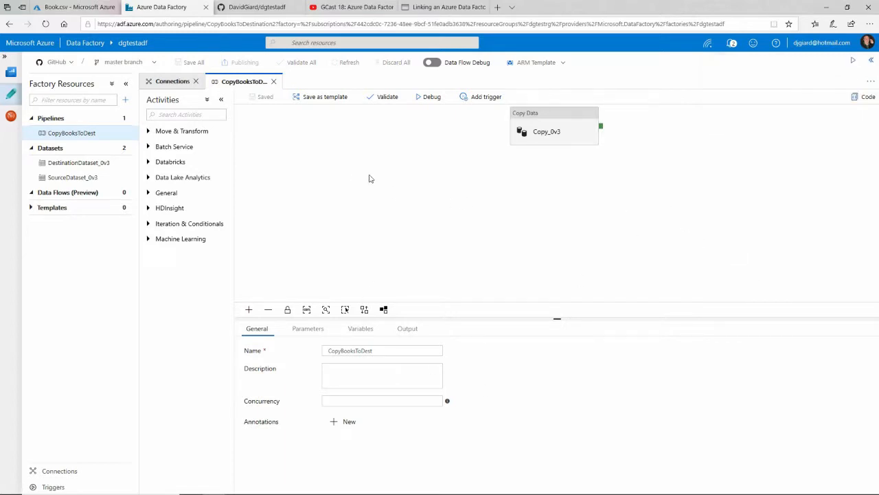
pyautogui.click(65, 8)
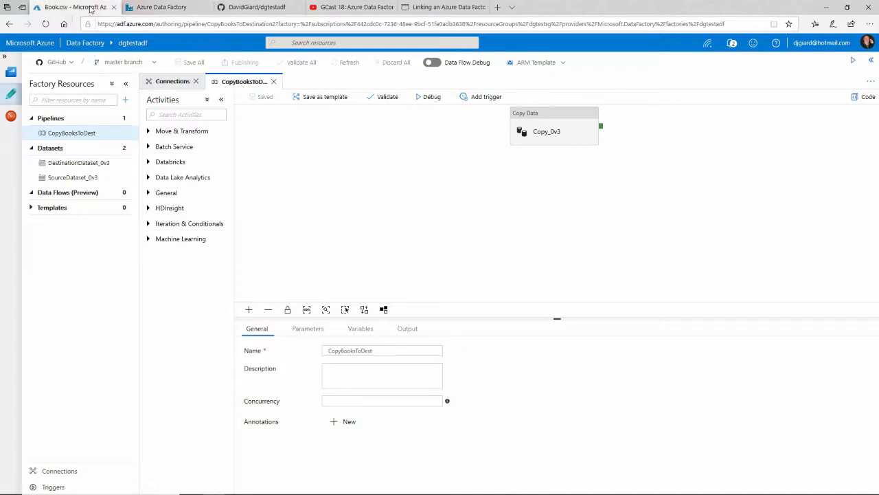
# View the 'Updating pipeline: CopyBooksToDest' commit diff, then return to Data Factory.
pyautogui.click(250, 7)
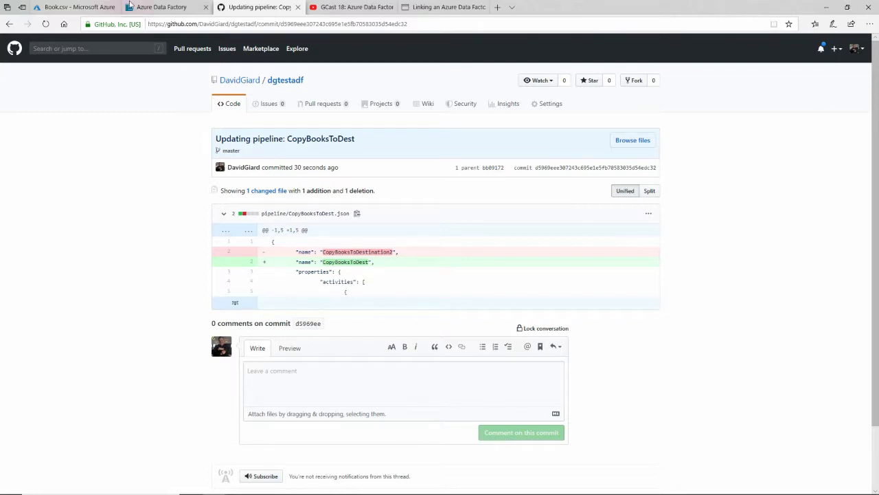
pyautogui.click(155, 7)
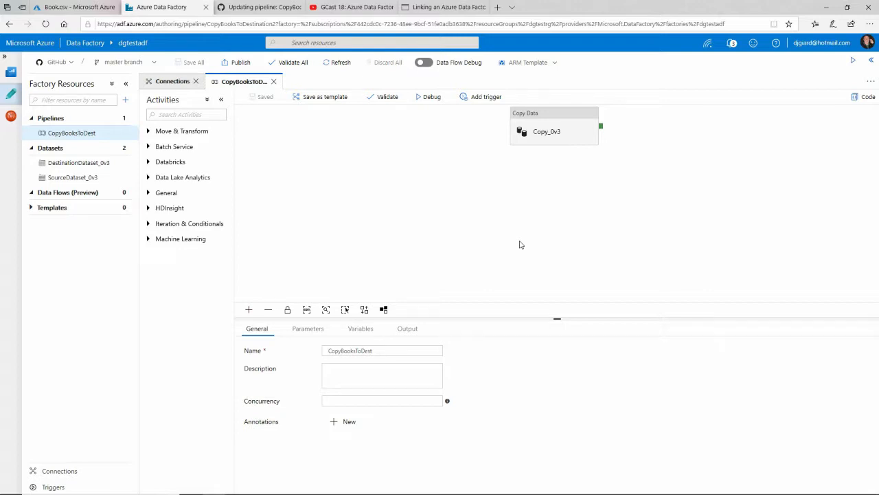
pyautogui.moveTo(502, 188)
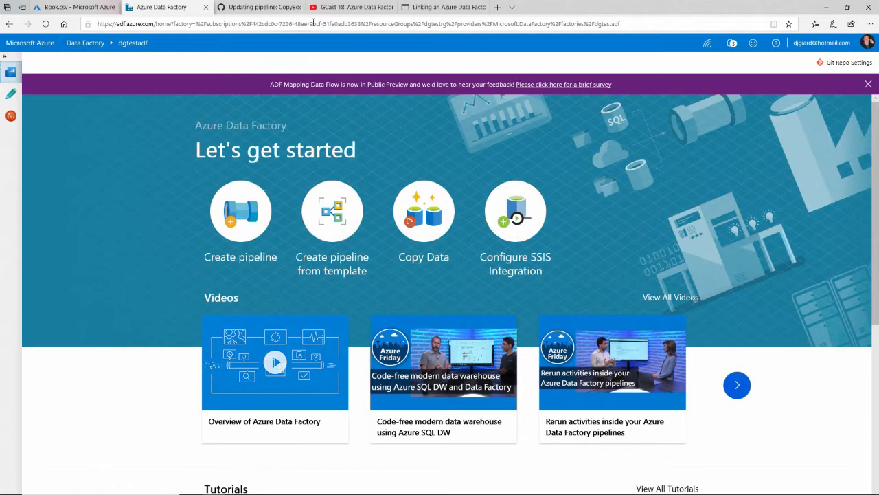
# Bring up the GCast 18: Azure Data Factory video tab.
pyautogui.click(344, 8)
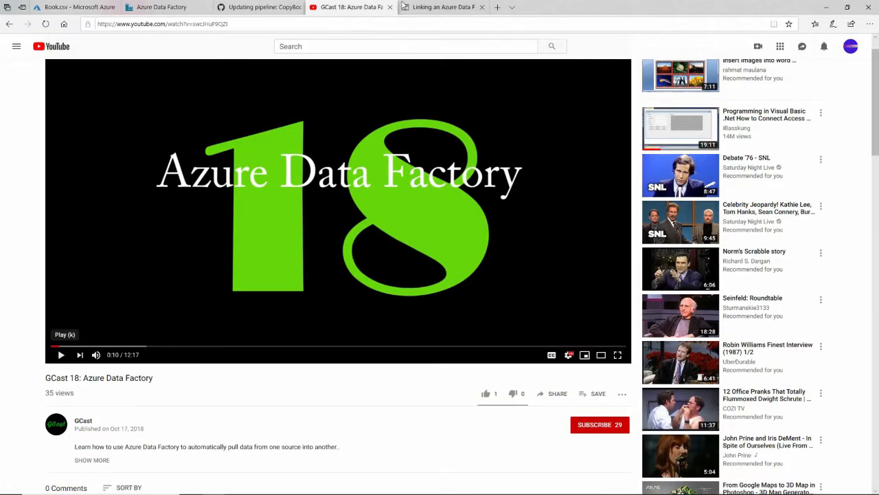
# Open the blog post 'Linking an Azure Data Factory to a GitHub Repository' at its top.
pyautogui.click(442, 7)
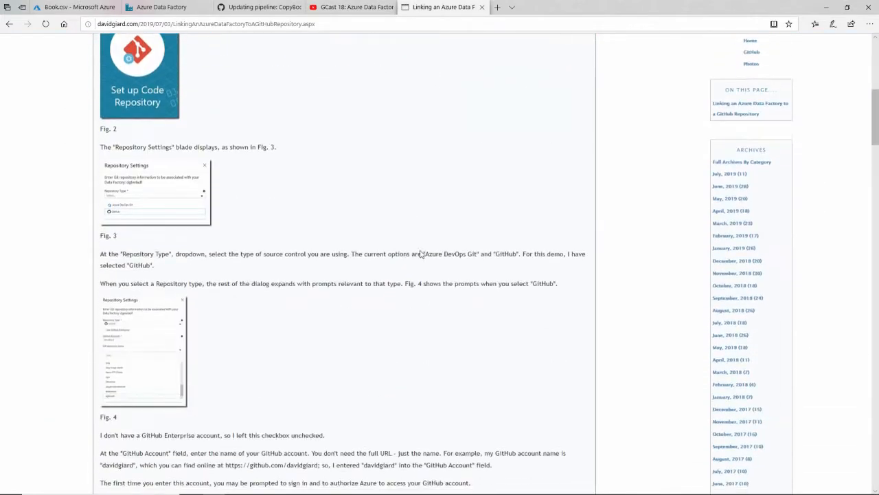
pyautogui.scroll(-3)
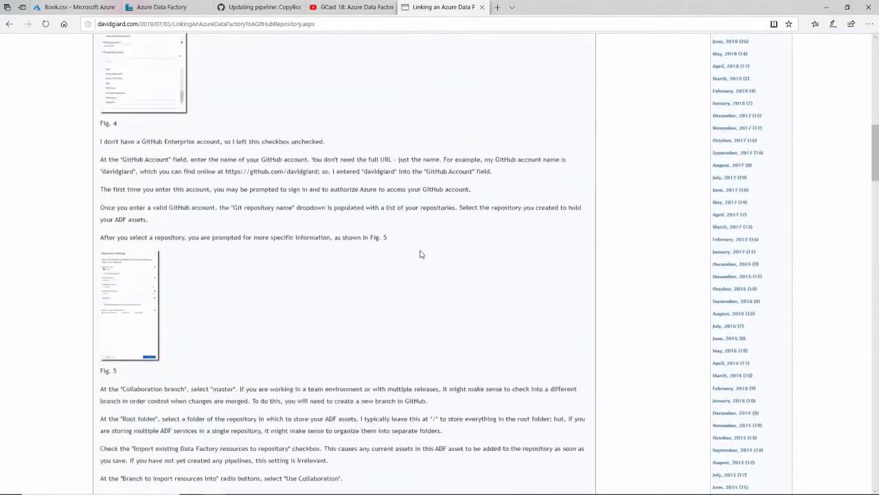
pyautogui.scroll(3)
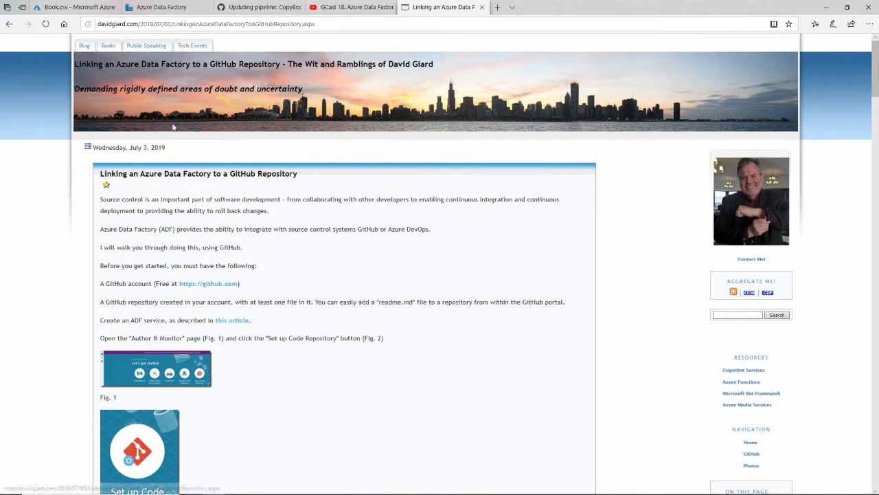